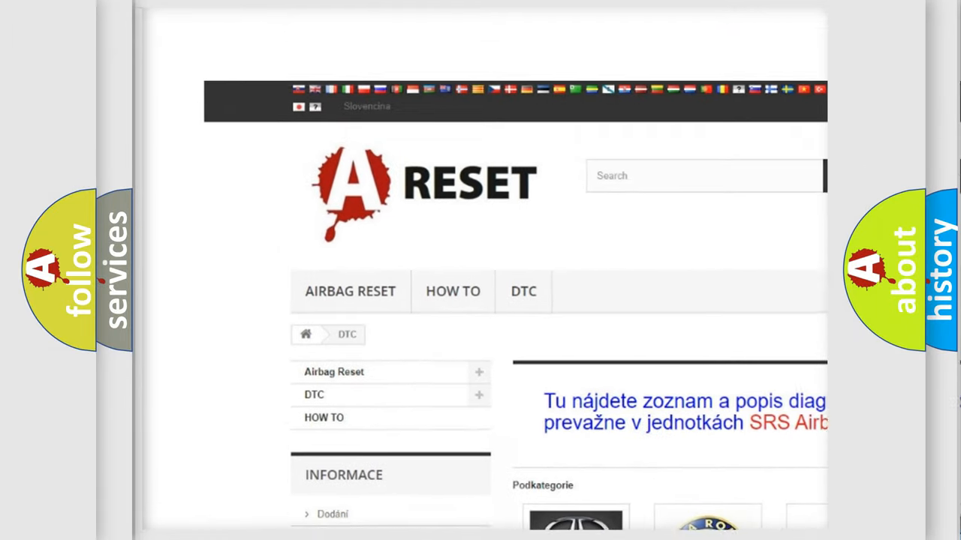
Step: Open the ALFA ROMEO DTC category and scroll through its diagnostic code list
{"action": "scroll", "scroll_direction": "down", "scroll_amount": 3}
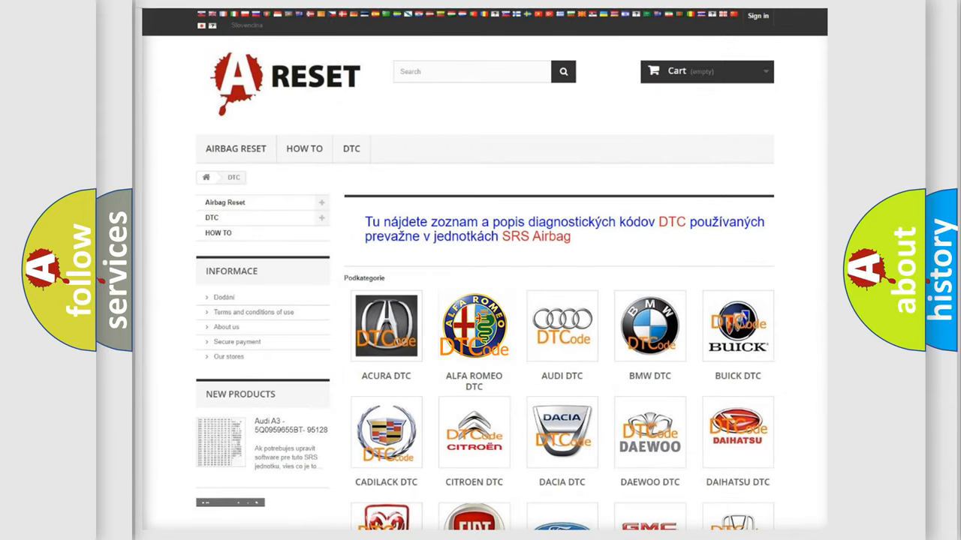
{"action": "left_click", "coordinate": [474, 327]}
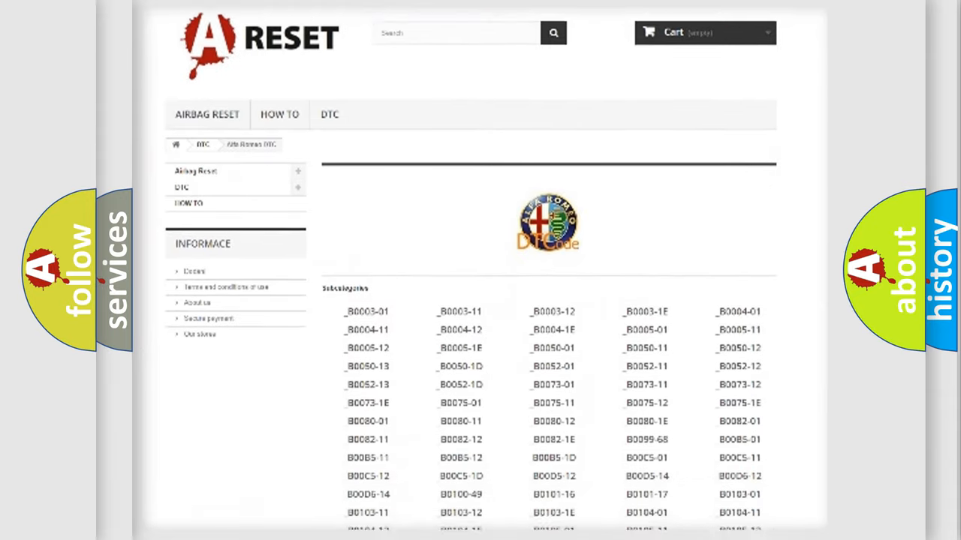
{"action": "scroll", "scroll_direction": "down", "scroll_amount": 3}
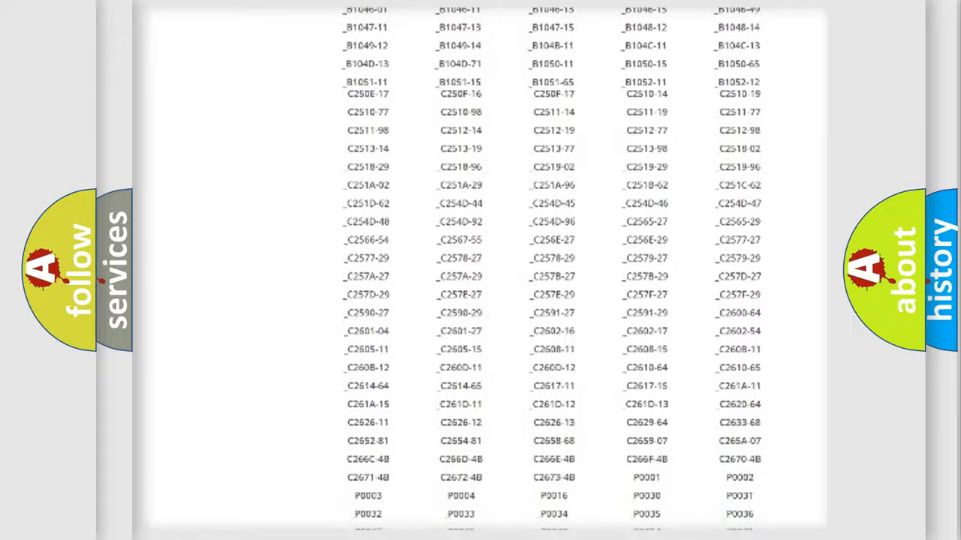